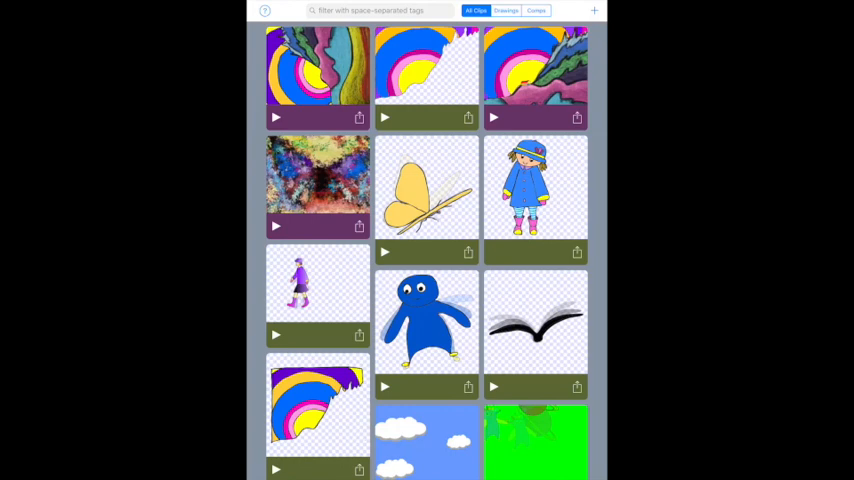
# Start a new blank project from the Gallery and bring up the photo albums for import
pyautogui.click(592, 12)
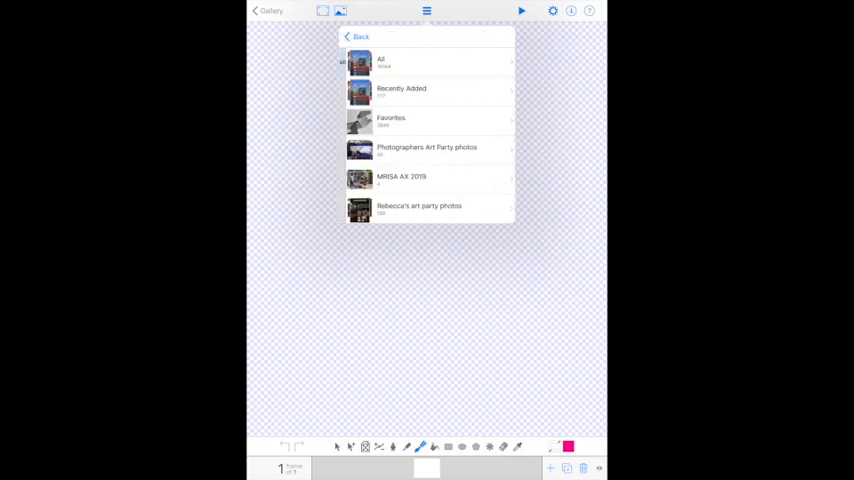
# Import the sky painting photo from an album onto its own image layer
pyautogui.click(412, 60)
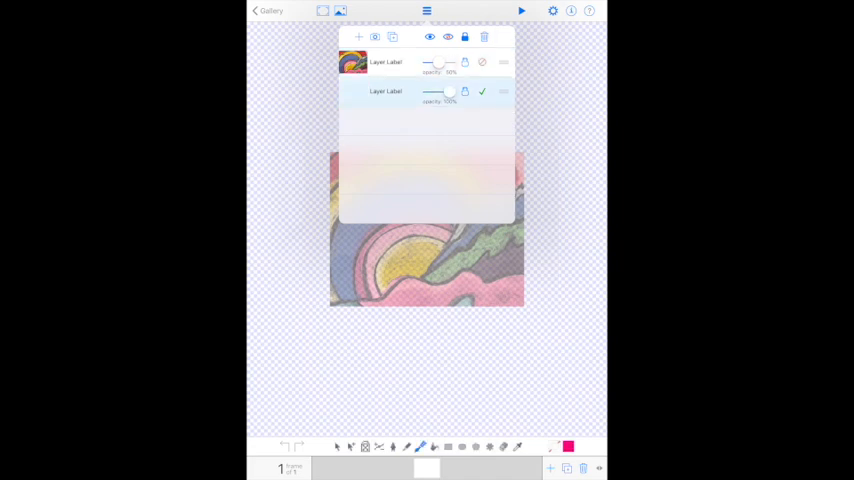
# Close the Layers panel and choose black as the brush colour for outlining
pyautogui.click(426, 12)
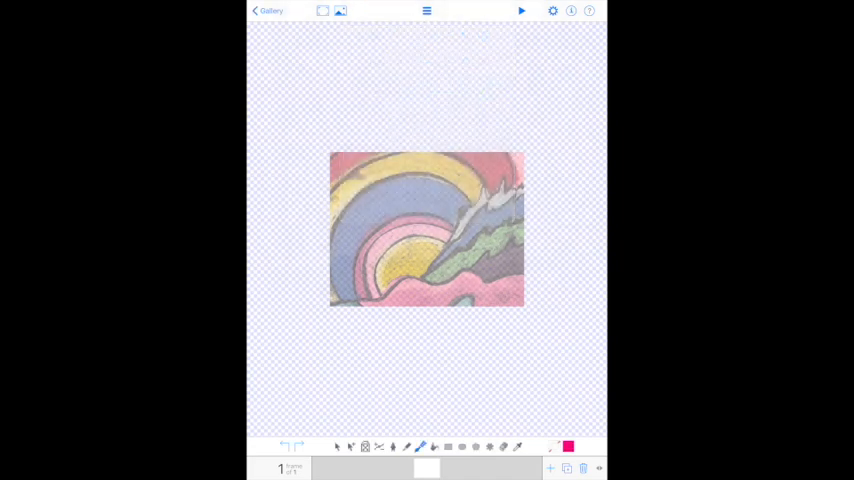
pyautogui.click(412, 448)
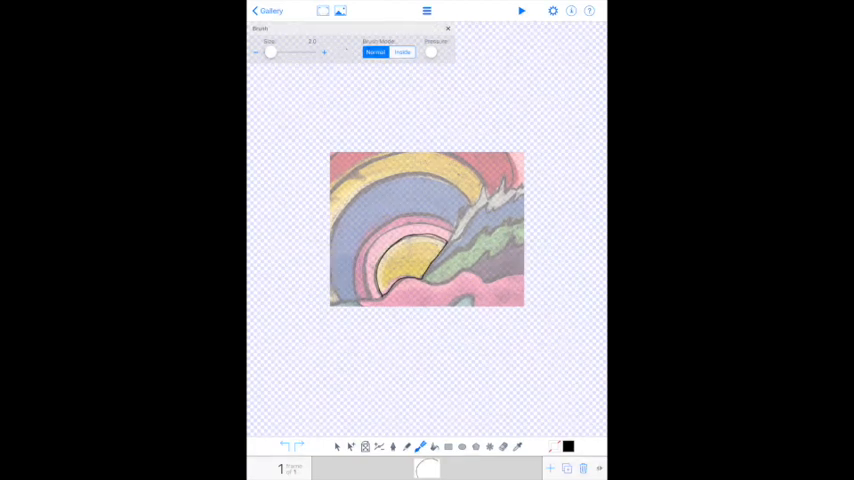
pyautogui.click(400, 52)
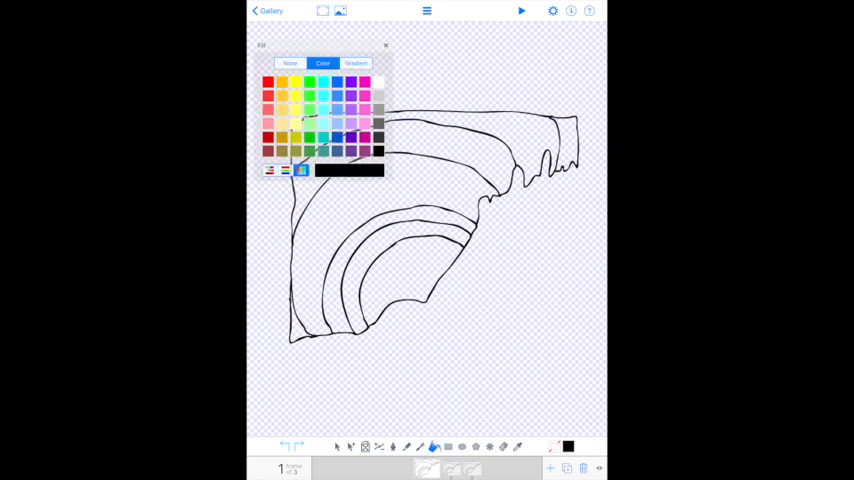
# Fill the lower arcs with purple, yellow-green, peach and lavender swatches
pyautogui.click(284, 84)
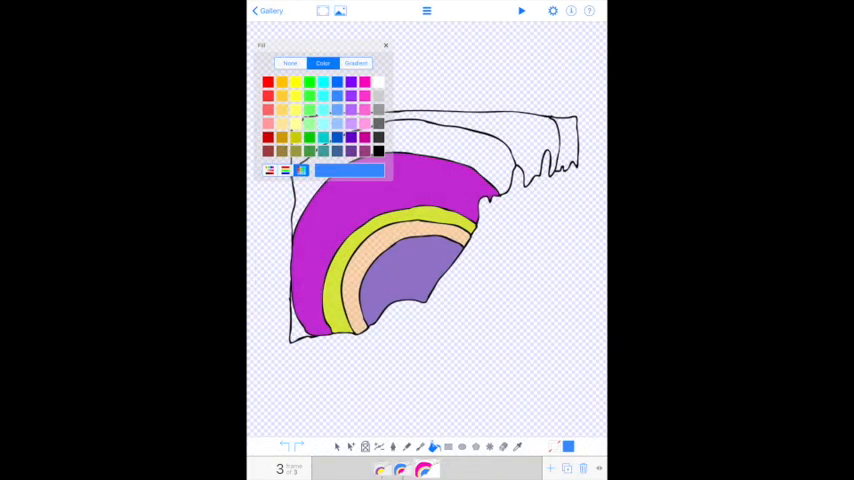
# Show the Editor Settings with snapping, grid and onion-skin options
pyautogui.click(554, 12)
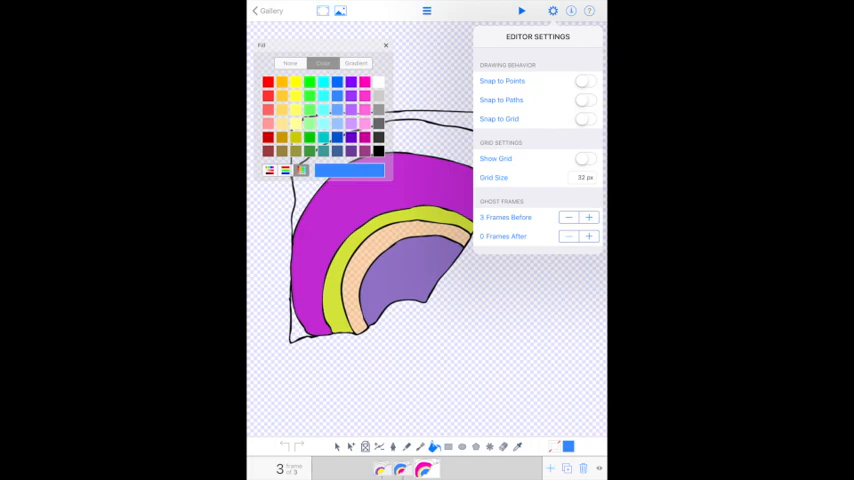
# Close Editor Settings and show frame 2 with its blue, red, orange, pink and green bands
pyautogui.click(564, 216)
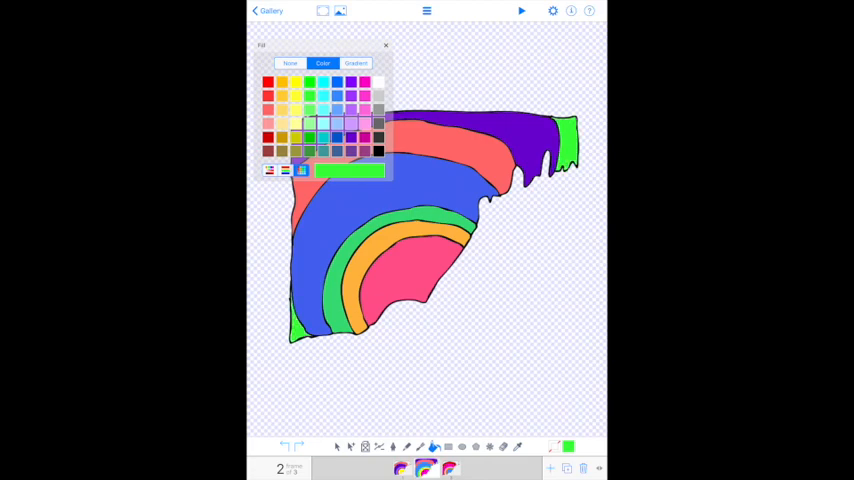
pyautogui.click(384, 48)
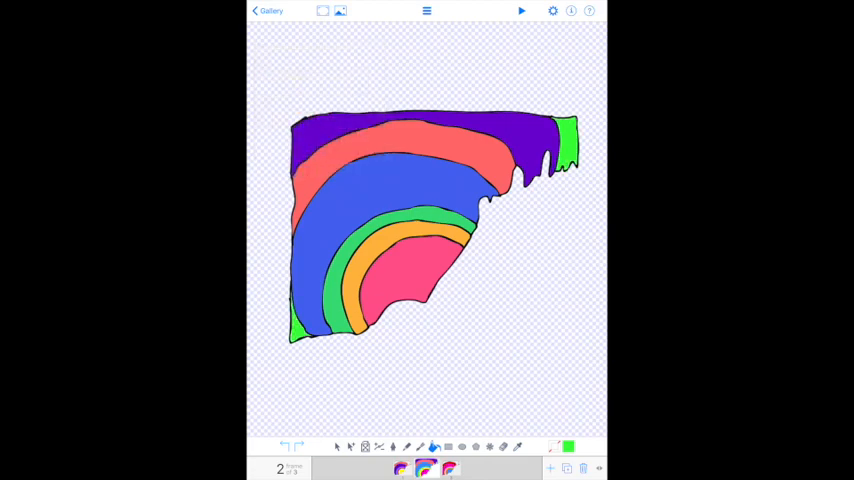